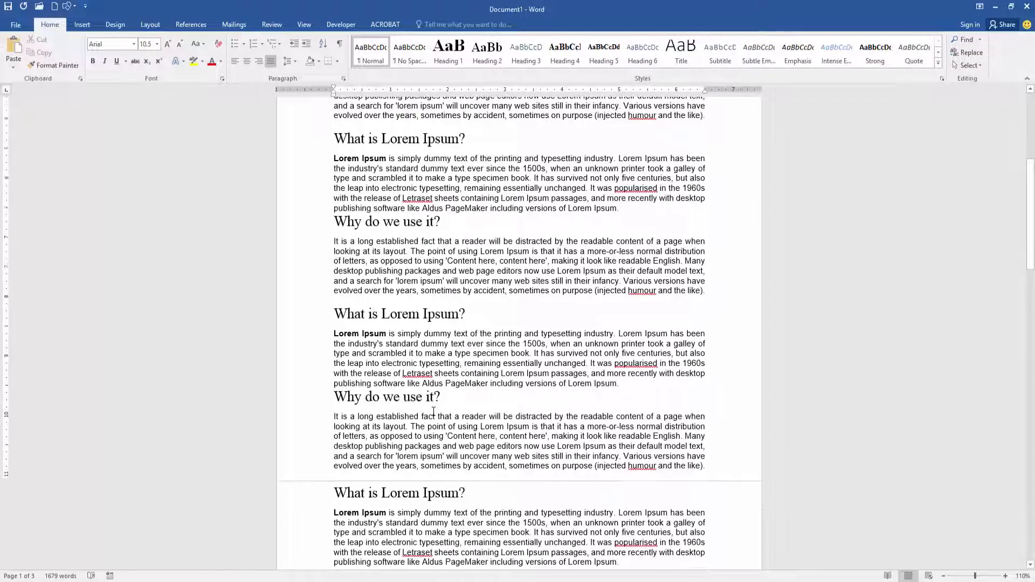
Step: Reveal the hidden white space between pages by double-clicking the page gap line
scroll(down, 3)
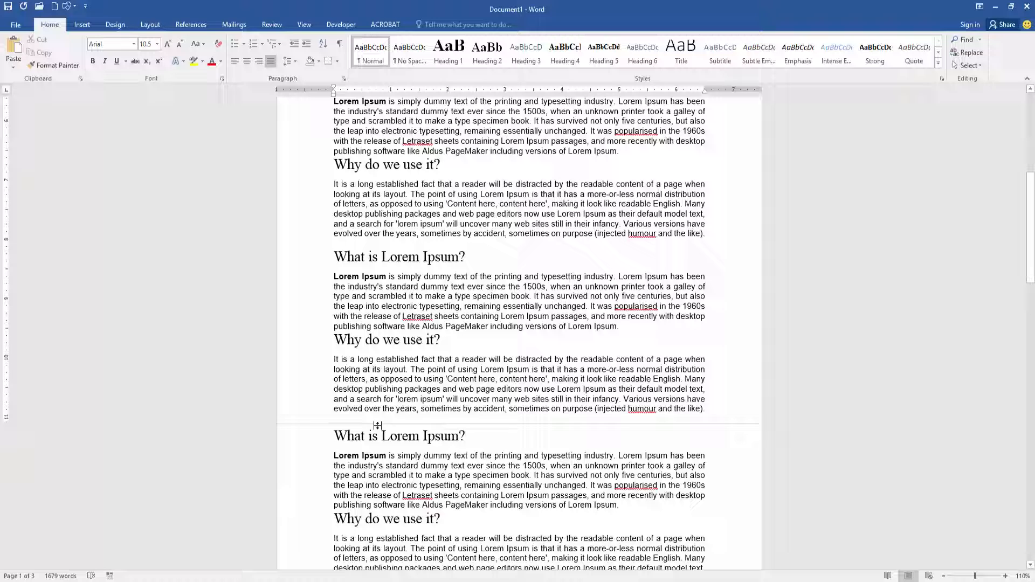
mouse_move(377, 426)
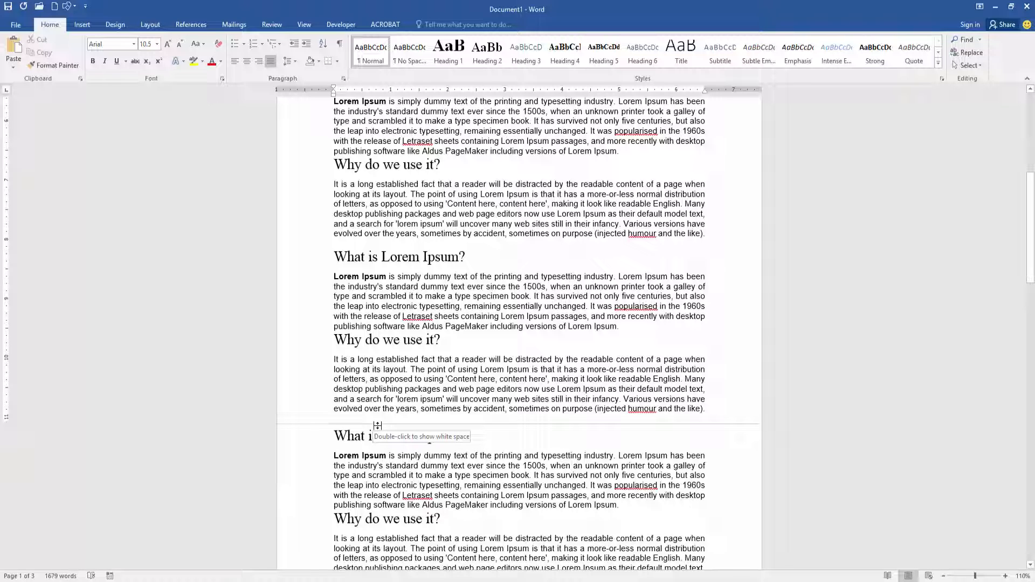
double_click(376, 425)
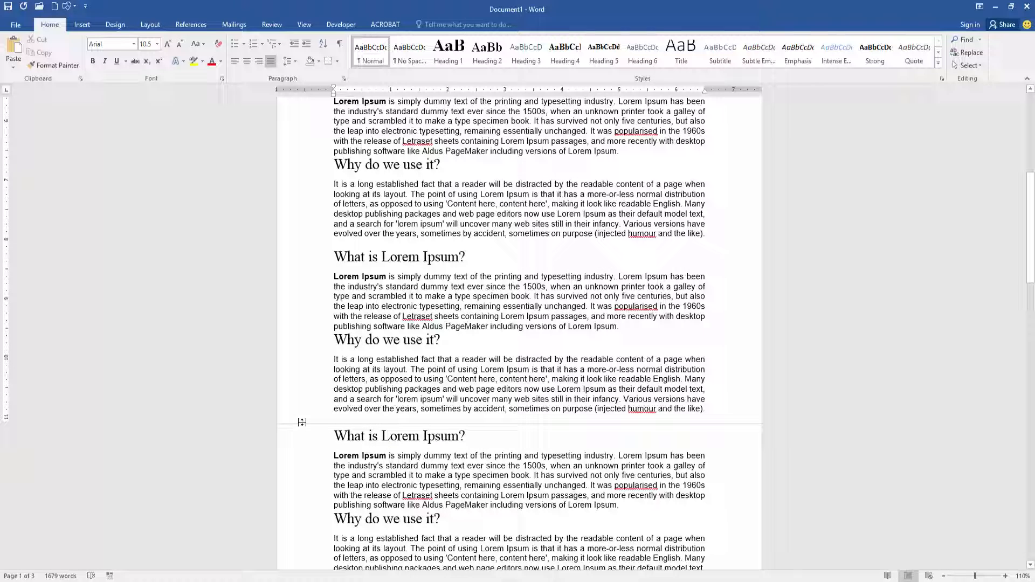
mouse_move(303, 424)
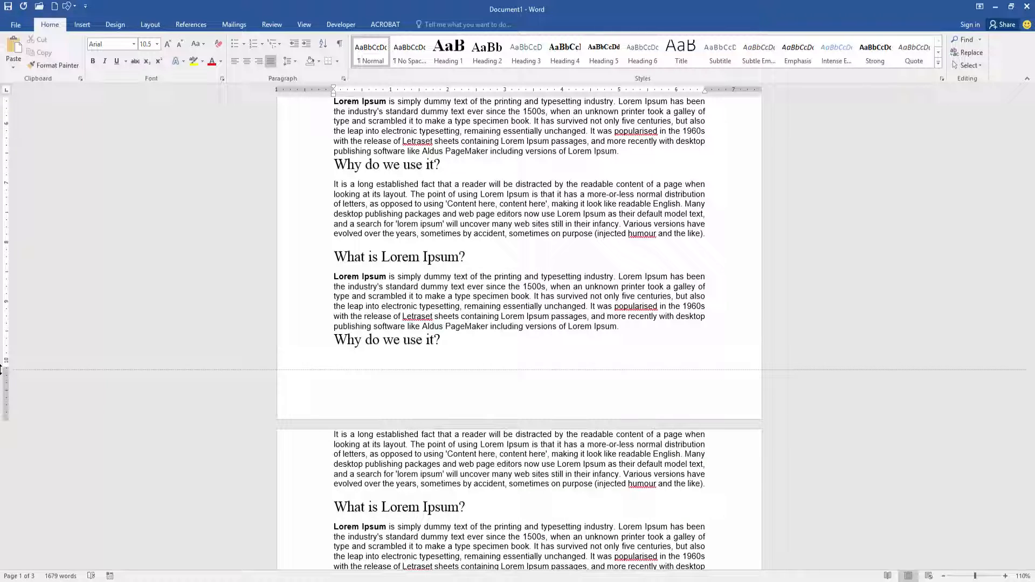
Step: Scroll down through the document to view the enlarged gaps at the page breaks
scroll(down, 3)
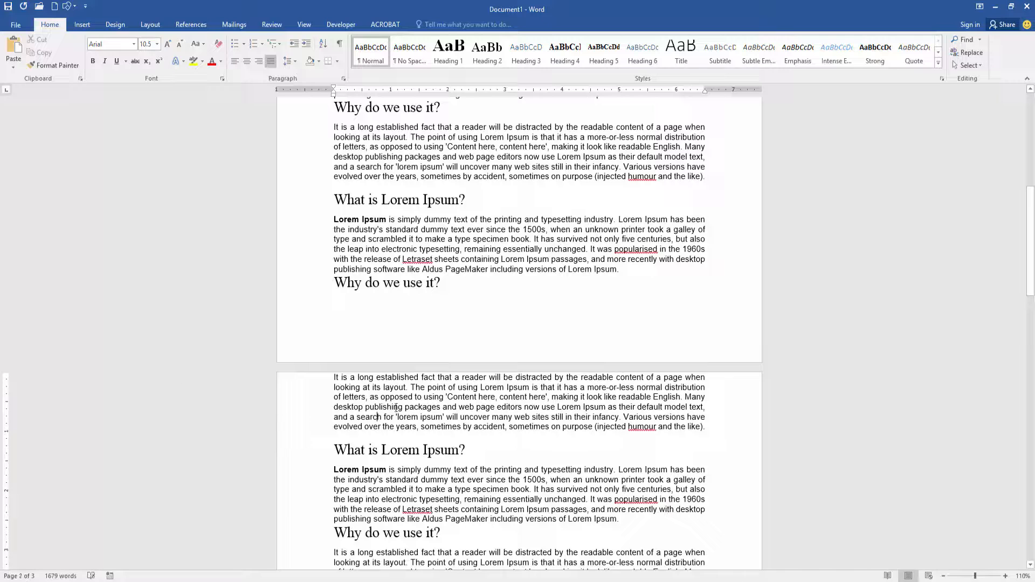
mouse_move(3, 382)
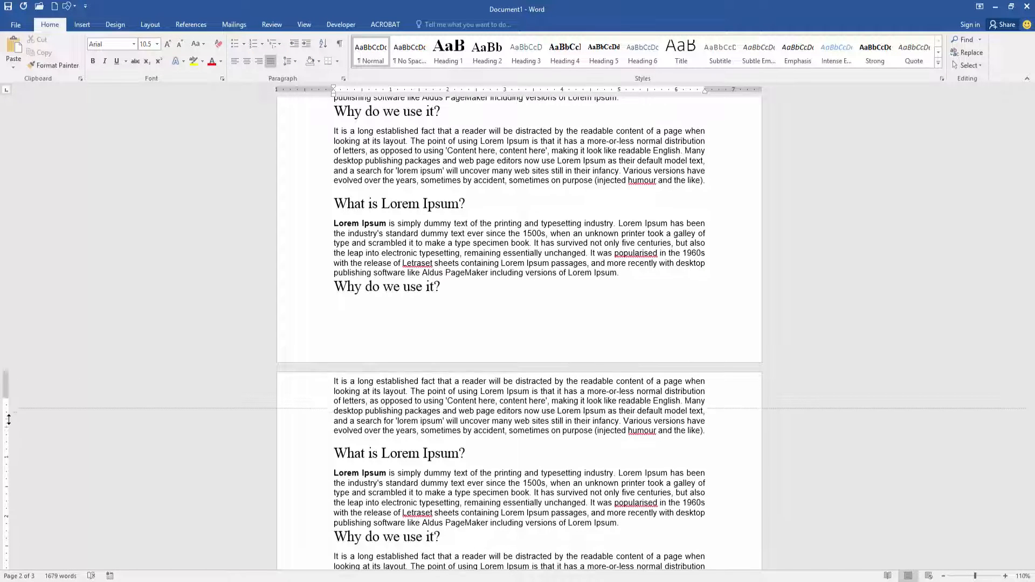
scroll(down, 3)
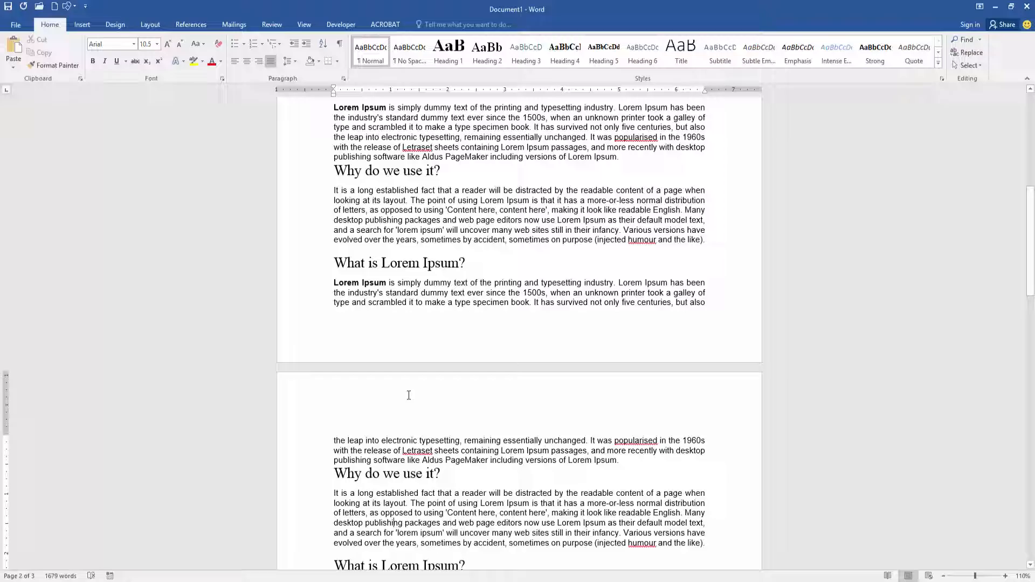
scroll(up, 3)
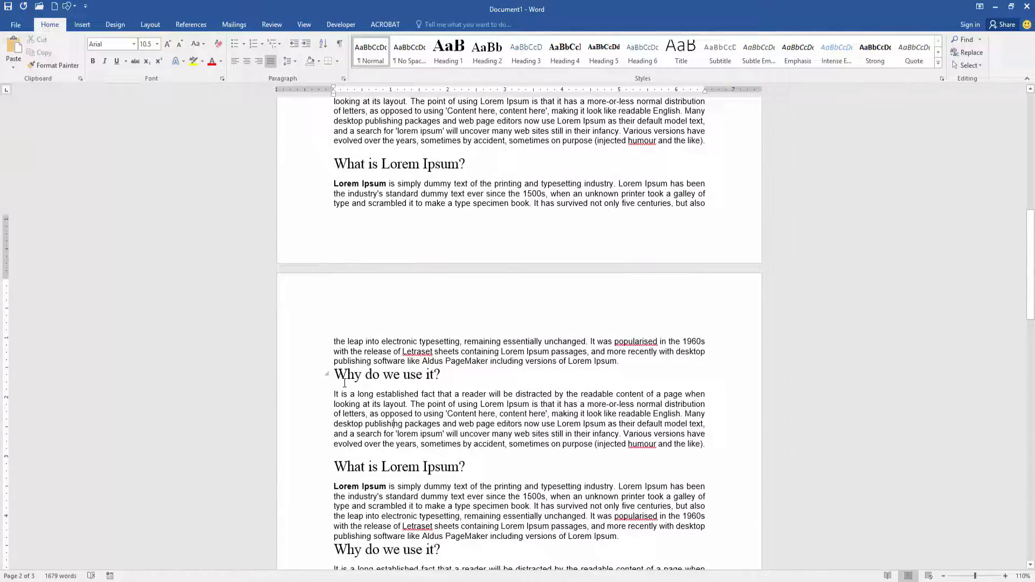
scroll(up, 3)
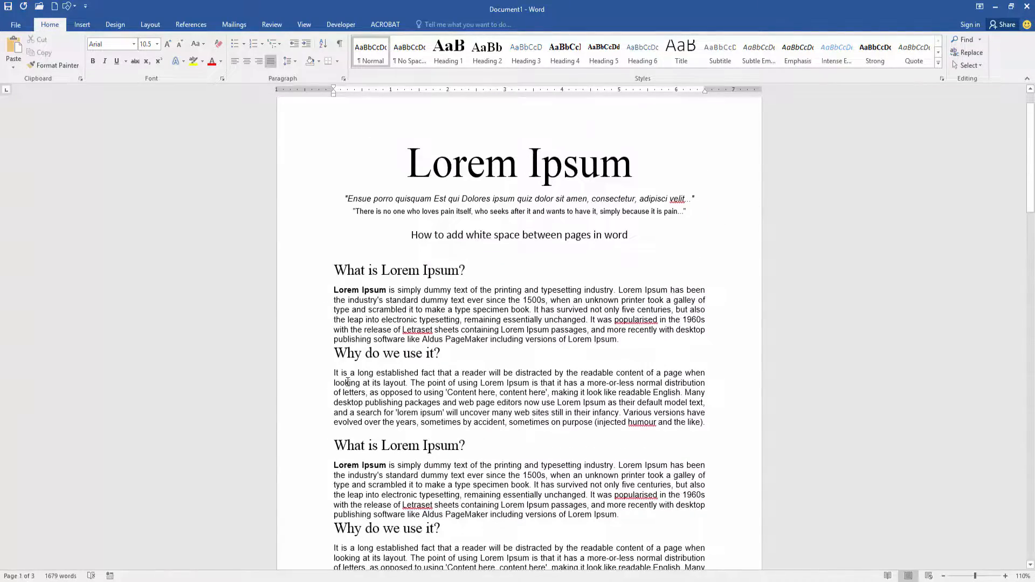
scroll(down, 3)
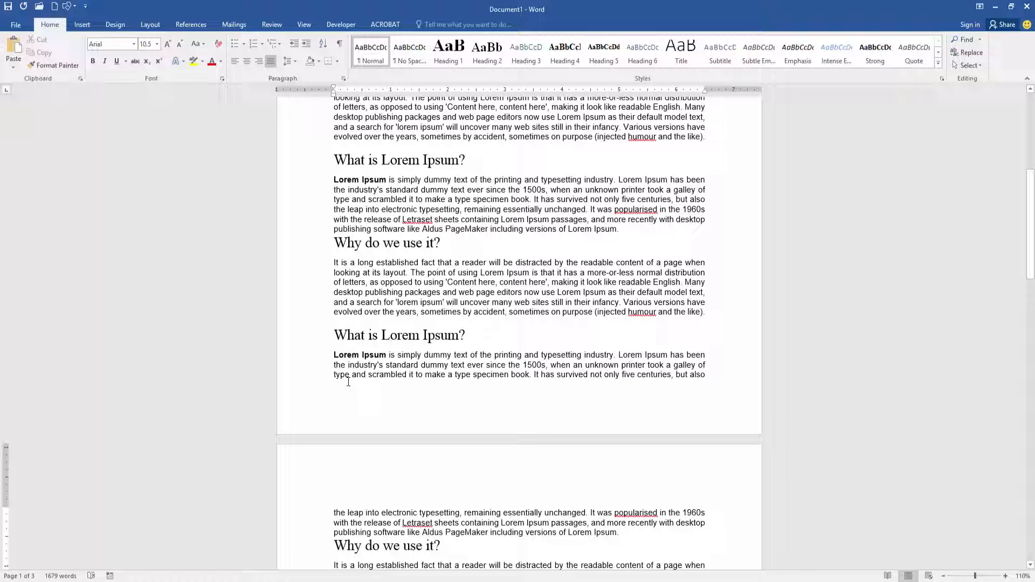